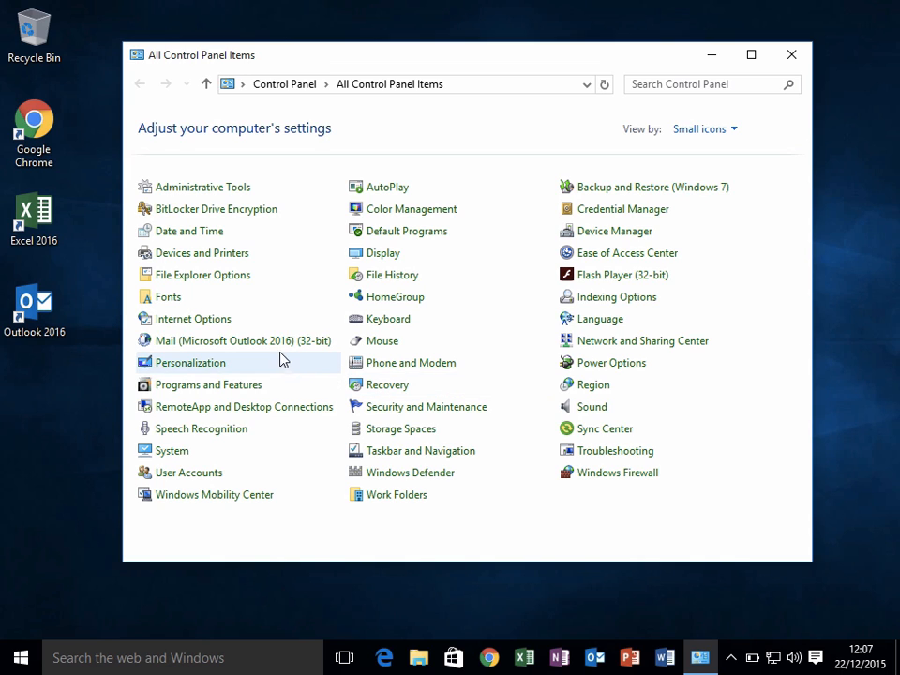
Check which mail profiles exist in the Mail settings, then close them
click(236, 341)
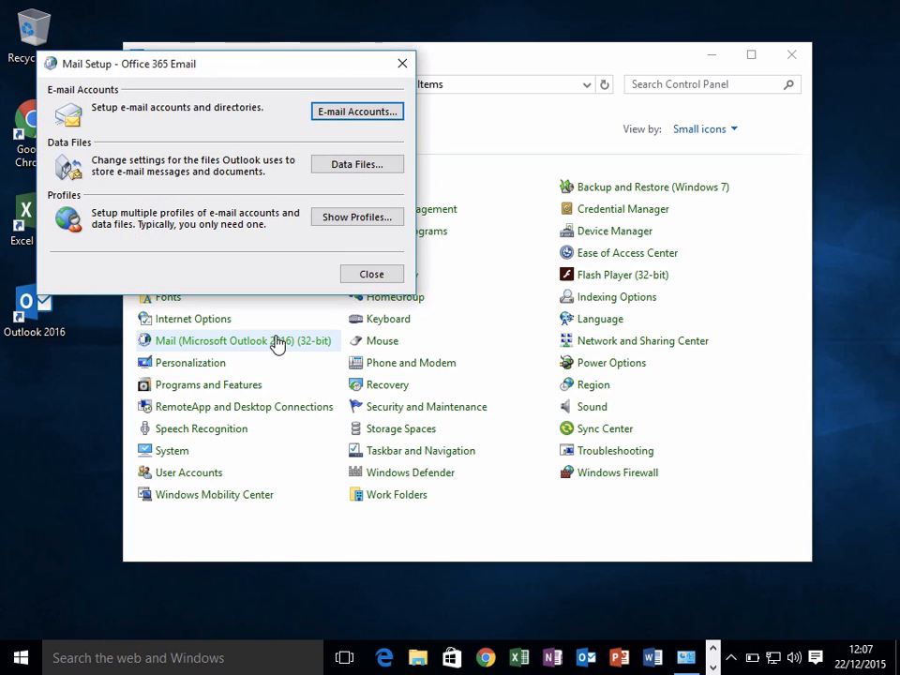
click(356, 218)
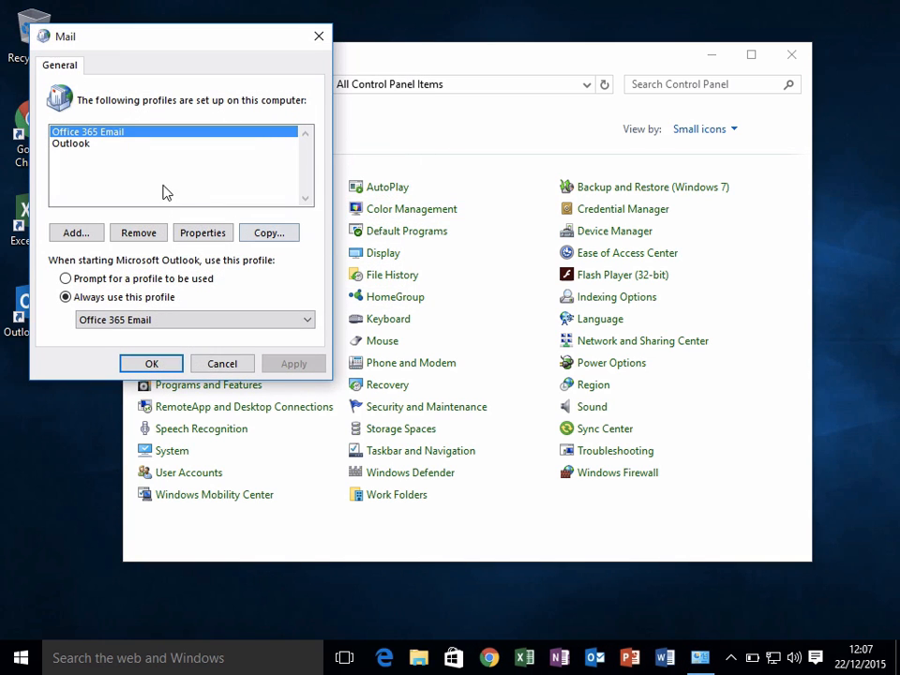
mouse_move(79, 158)
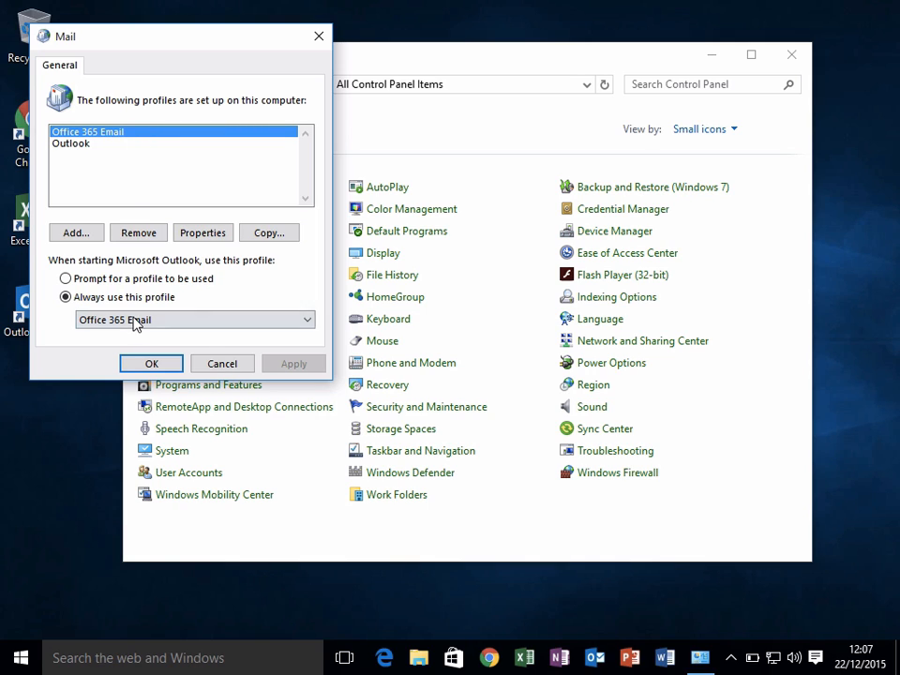
click(195, 318)
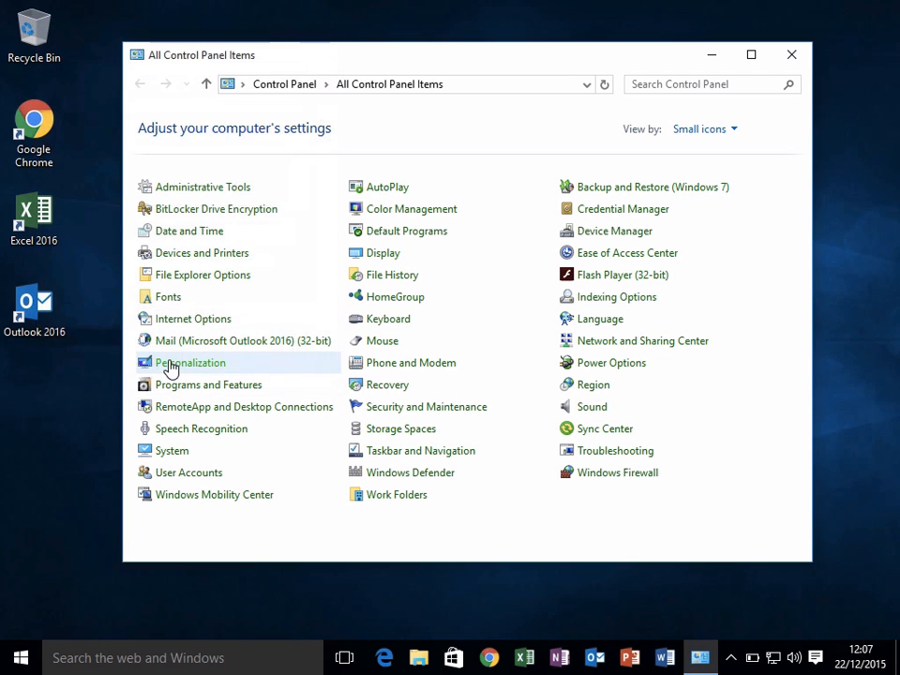
double_click(34, 309)
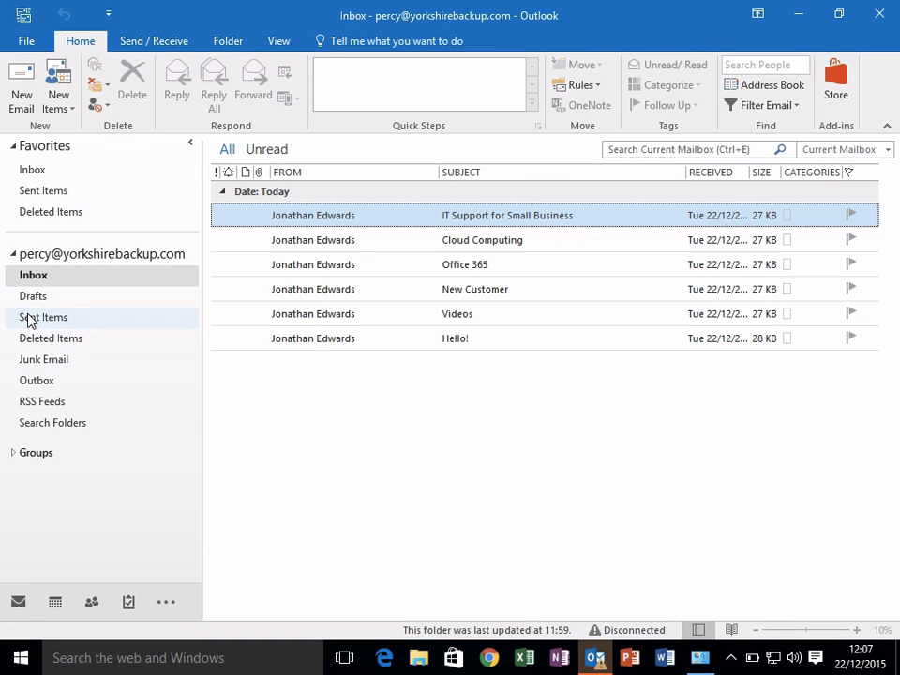
click(34, 274)
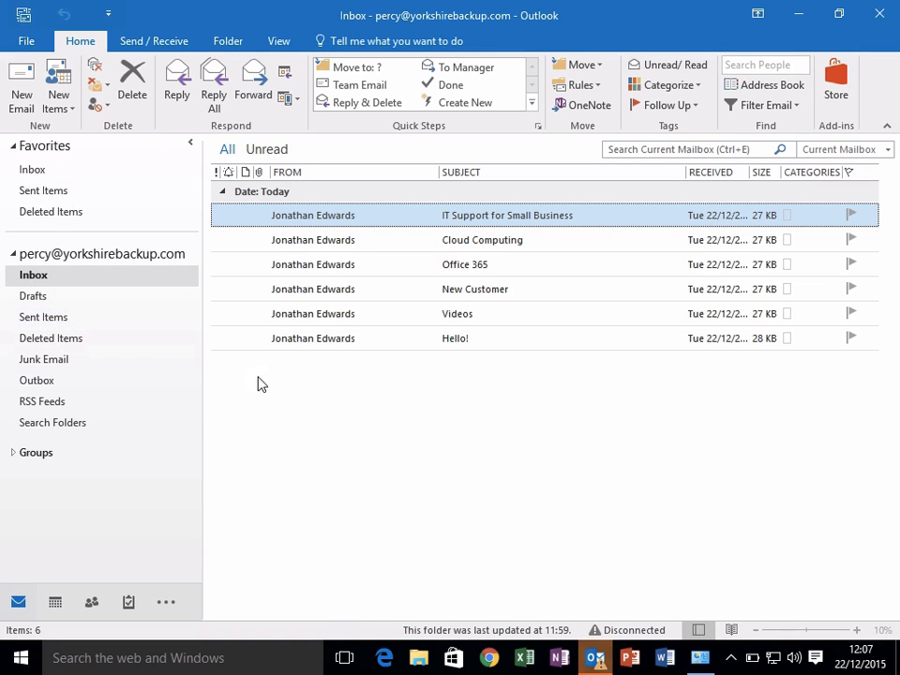
mouse_move(356, 468)
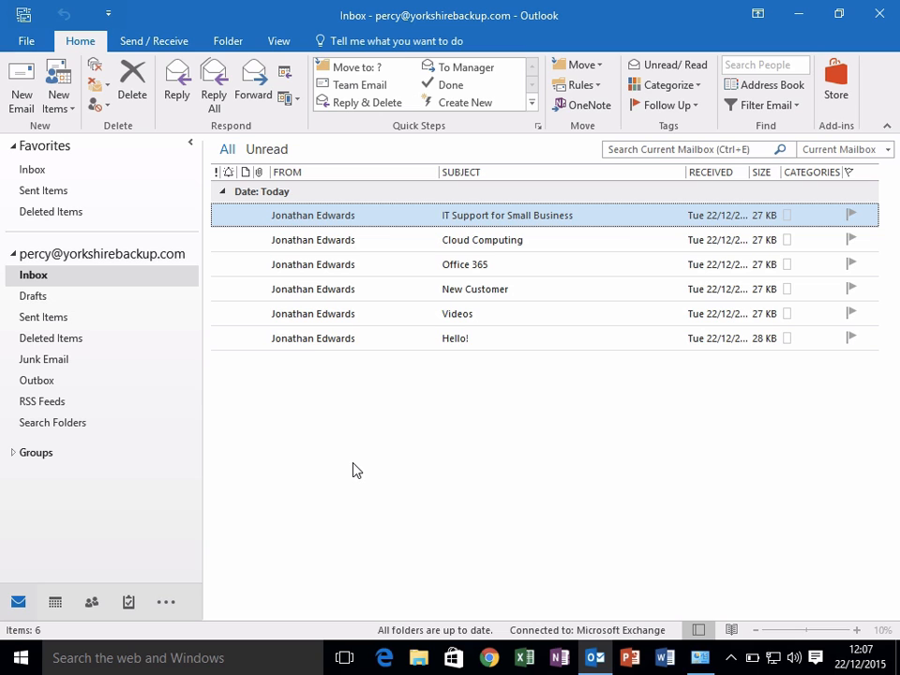
mouse_move(58, 90)
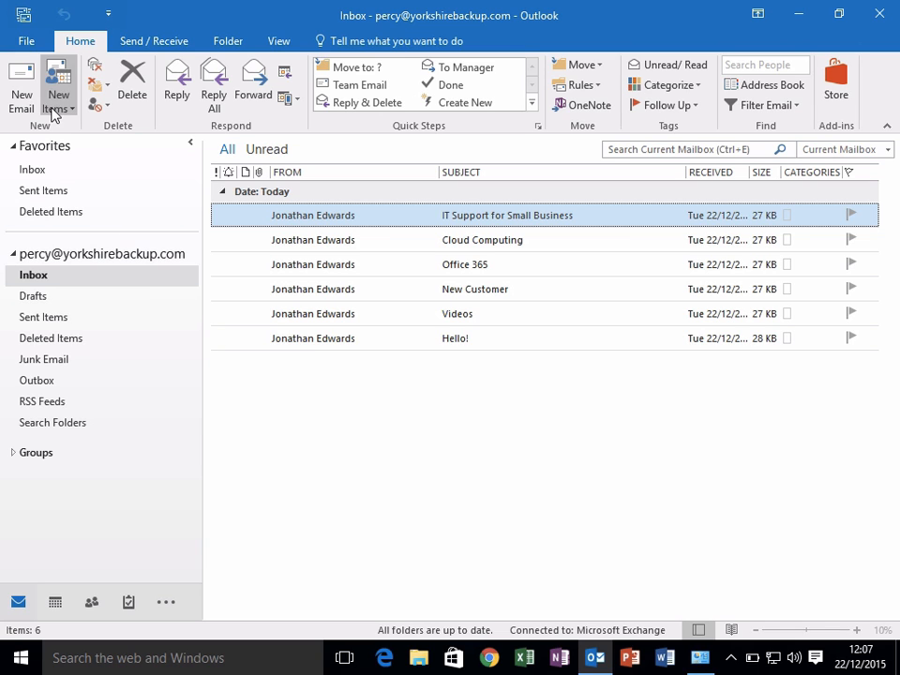
Start the Import/Export wizard set to export to an Outlook Data File (.pst)
click(27, 41)
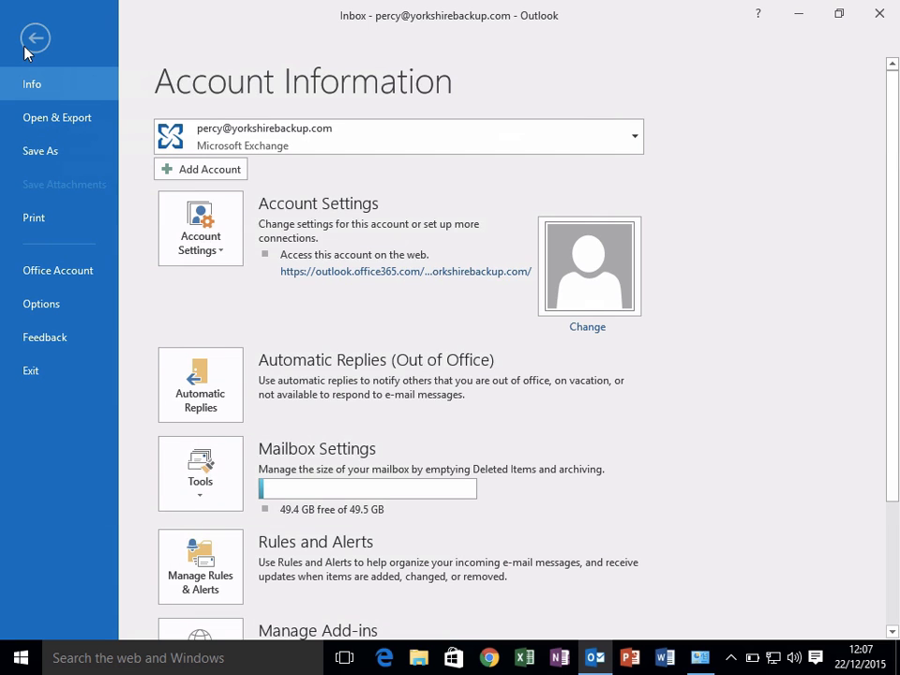
mouse_move(57, 116)
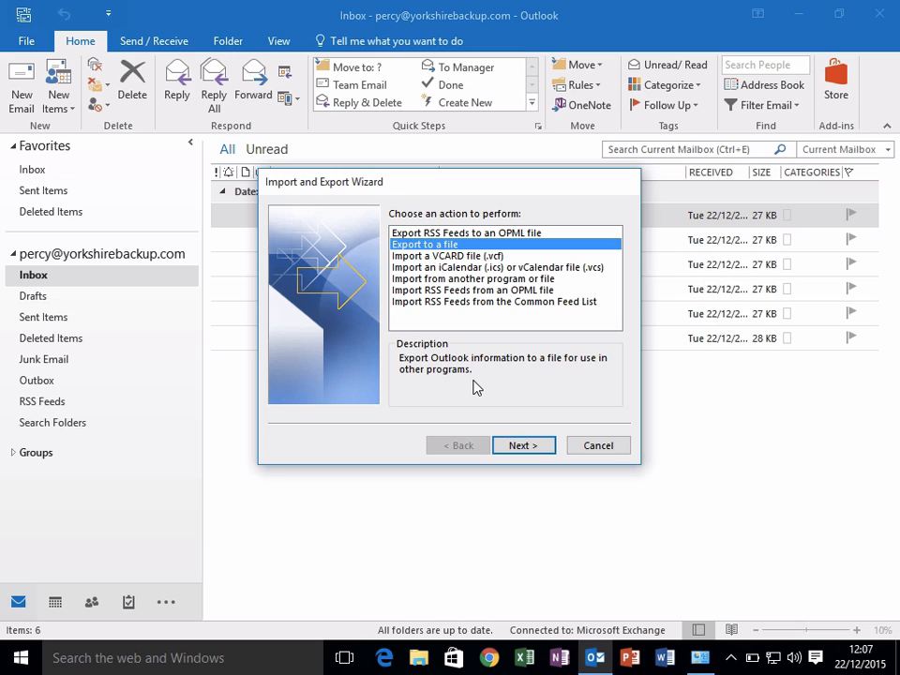
click(523, 444)
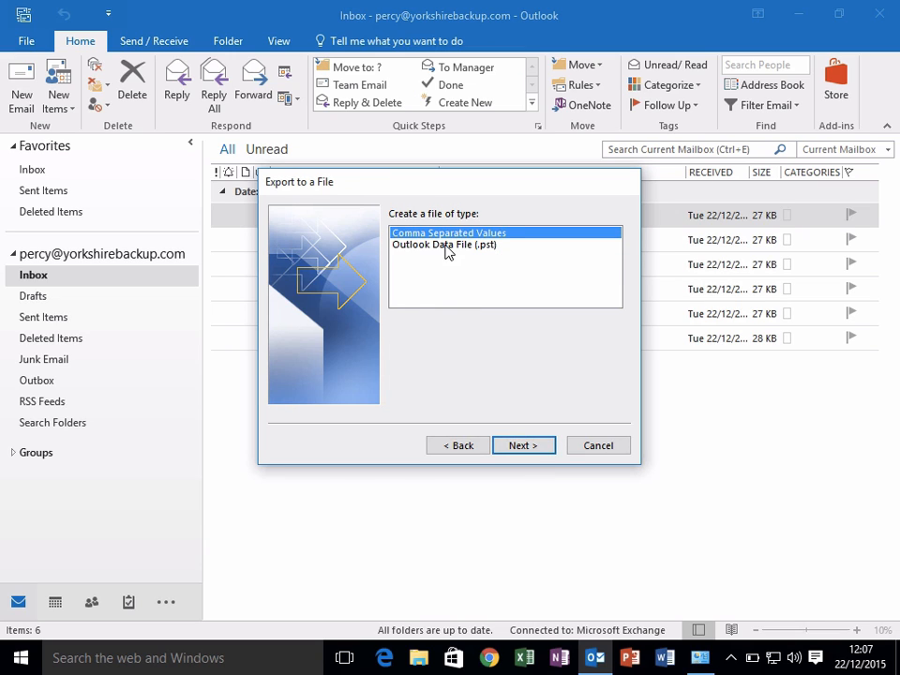
click(442, 243)
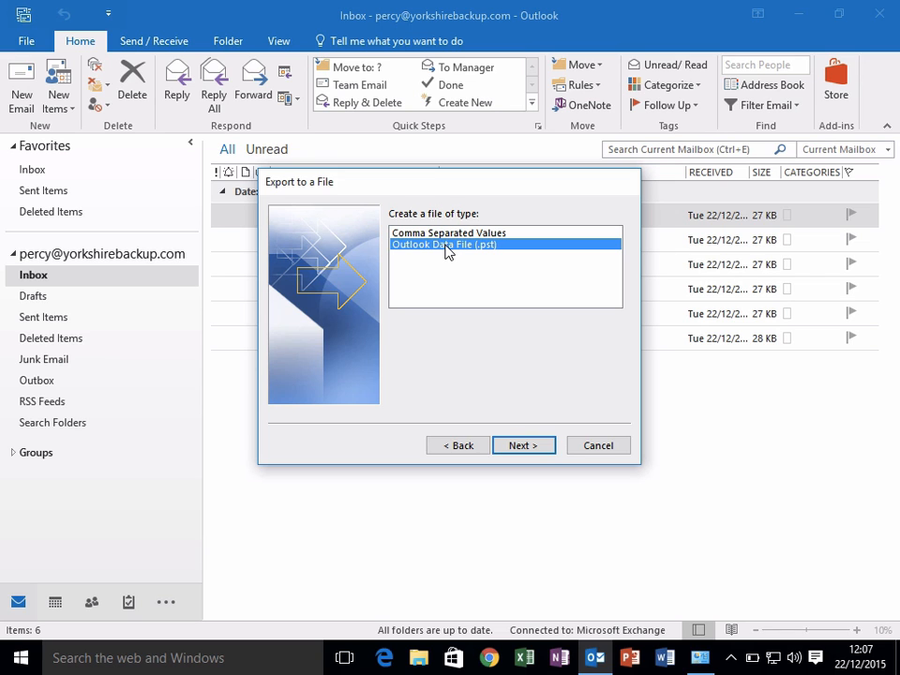
click(523, 444)
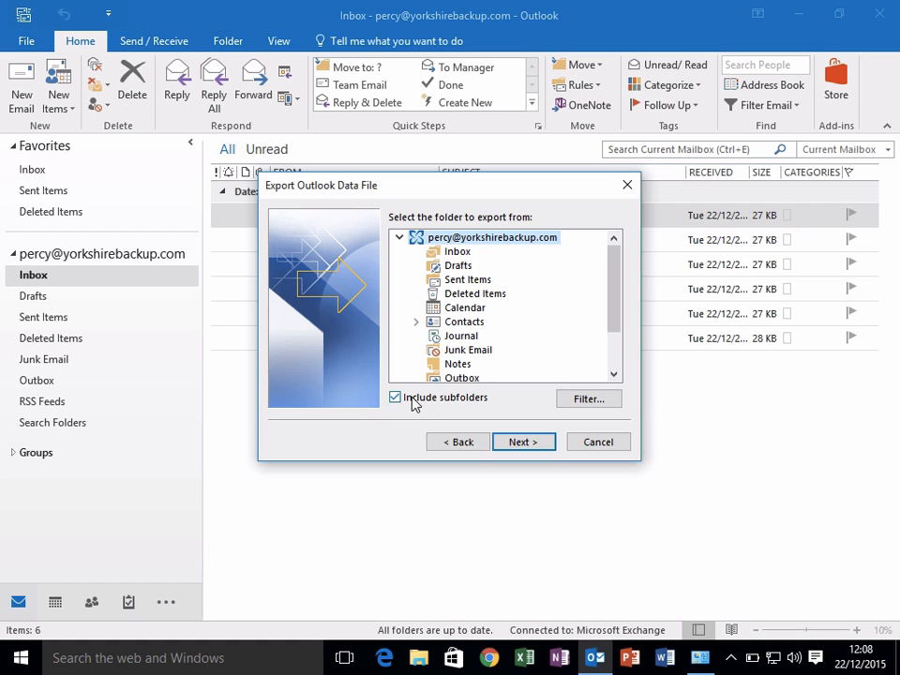
mouse_move(448, 411)
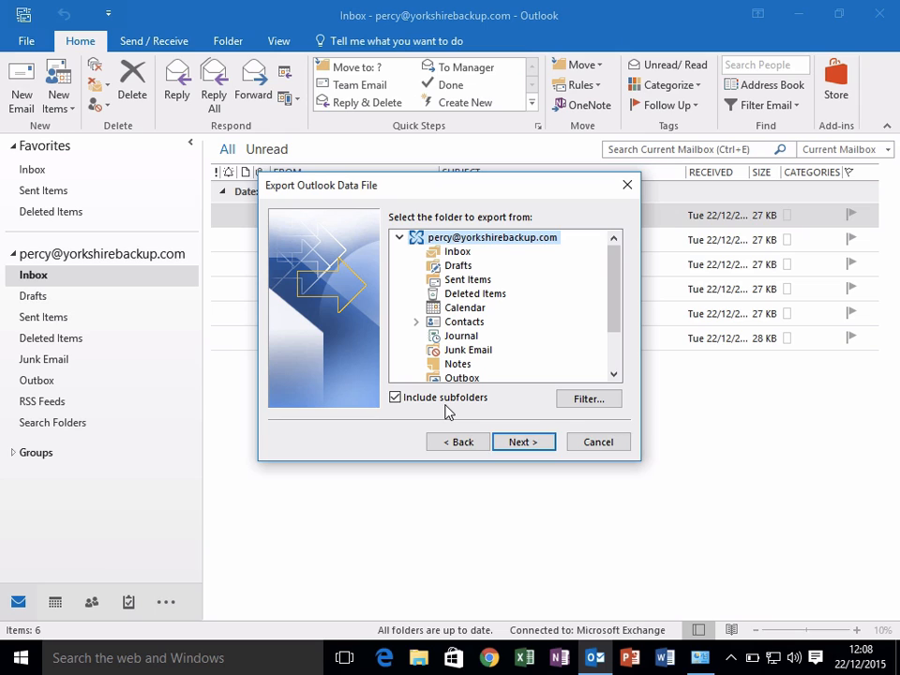
Export the whole mailbox with subfolders to 'My Emails' in the Documents folder
click(523, 443)
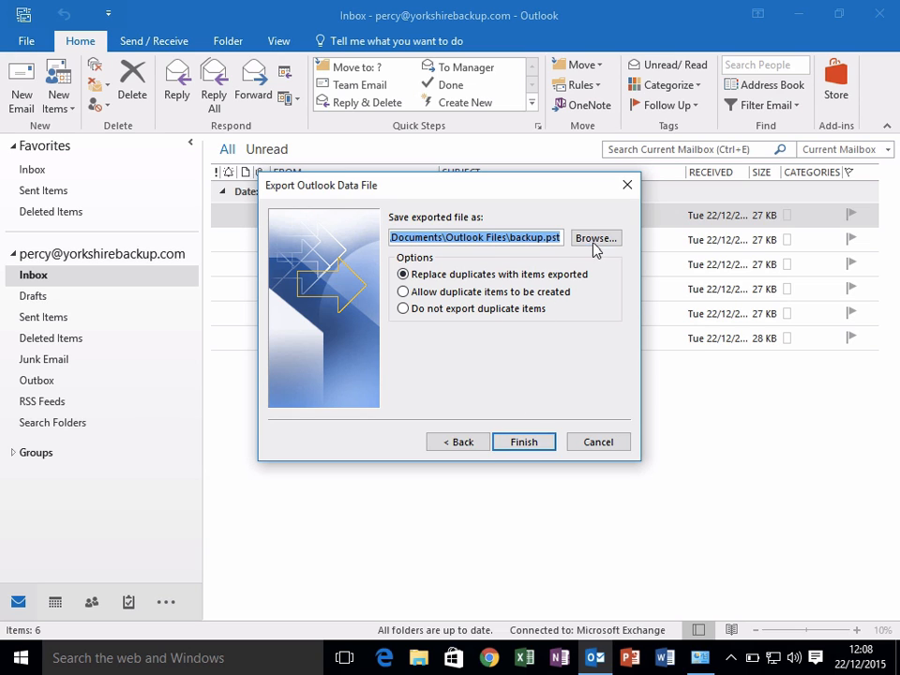
click(596, 237)
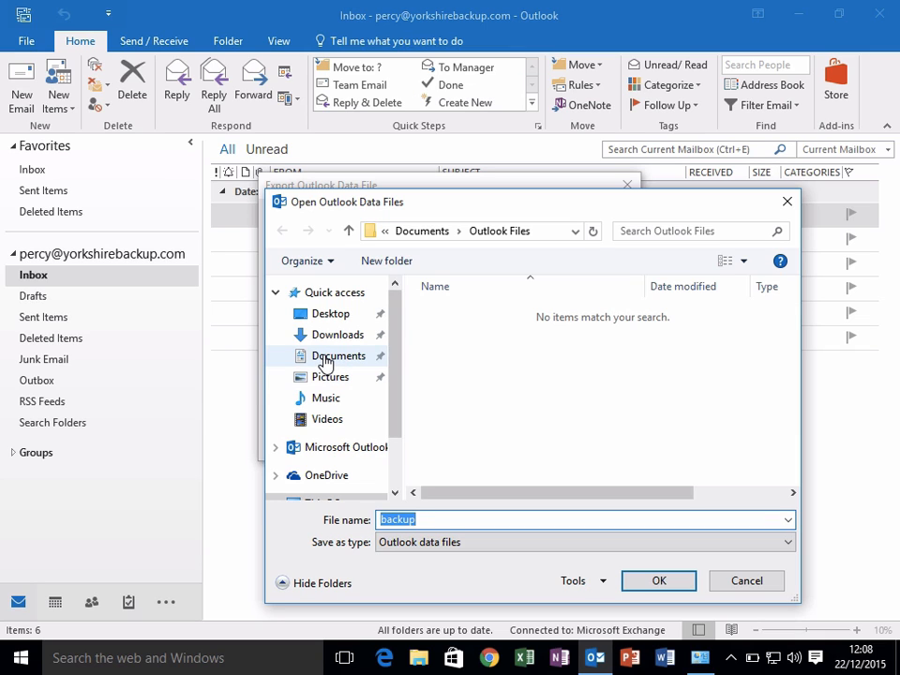
click(338, 356)
text(M)
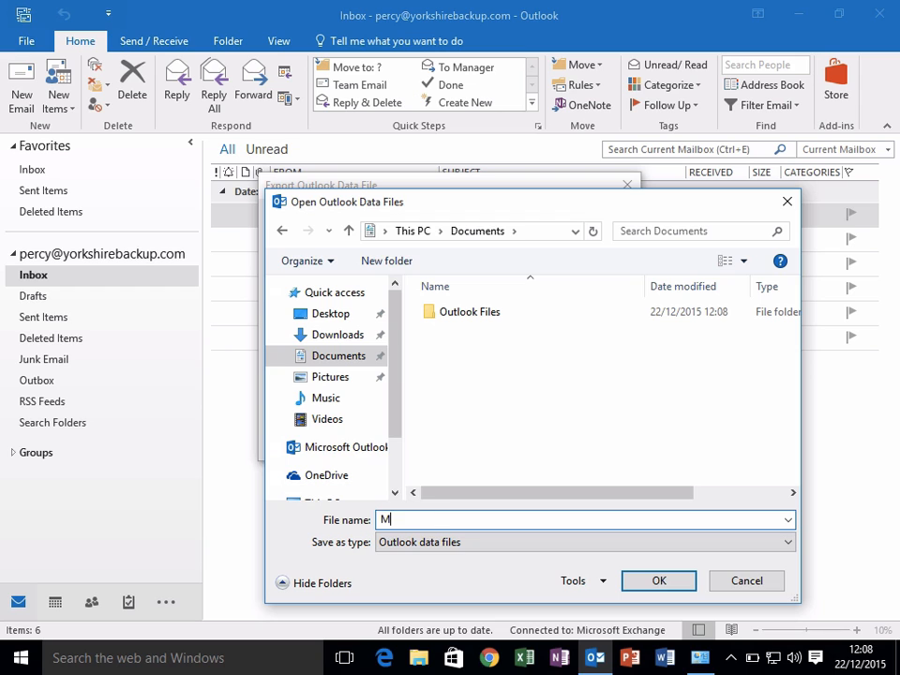
text(y Emails)
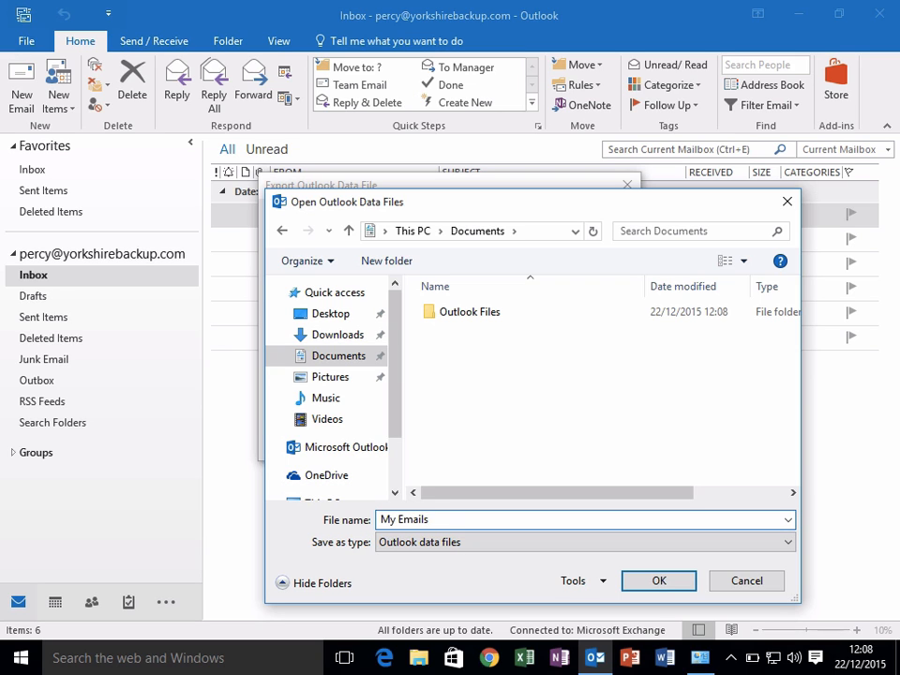
click(658, 581)
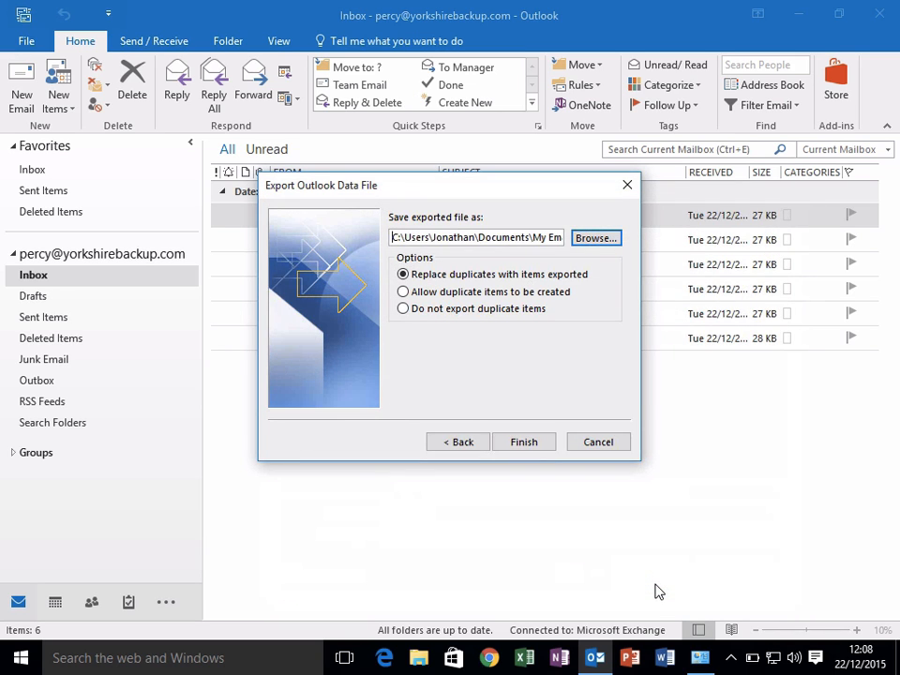
mouse_move(533, 429)
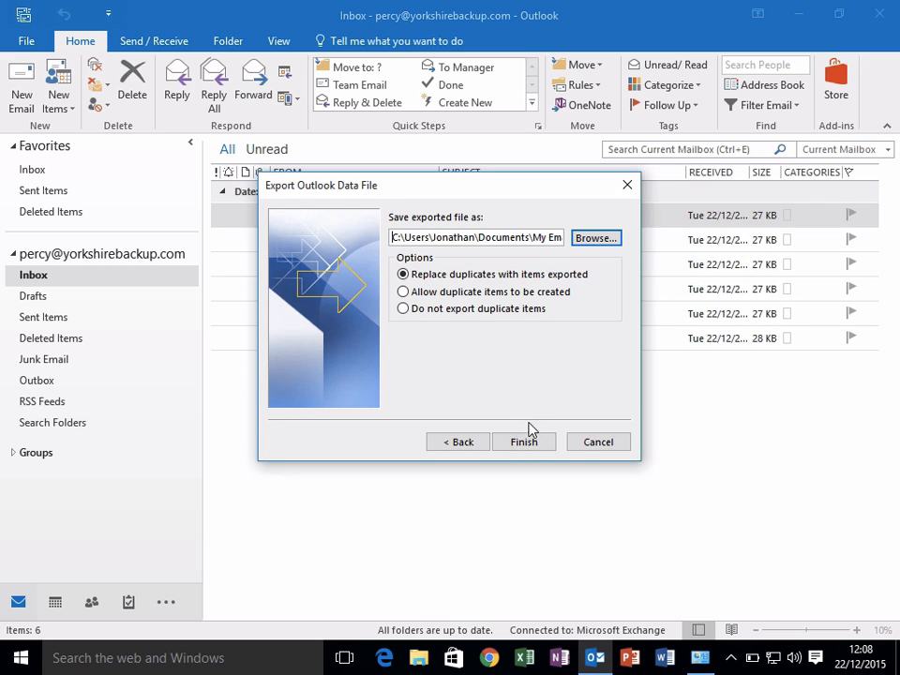
Finish the export, leaving the data file password blank
click(523, 443)
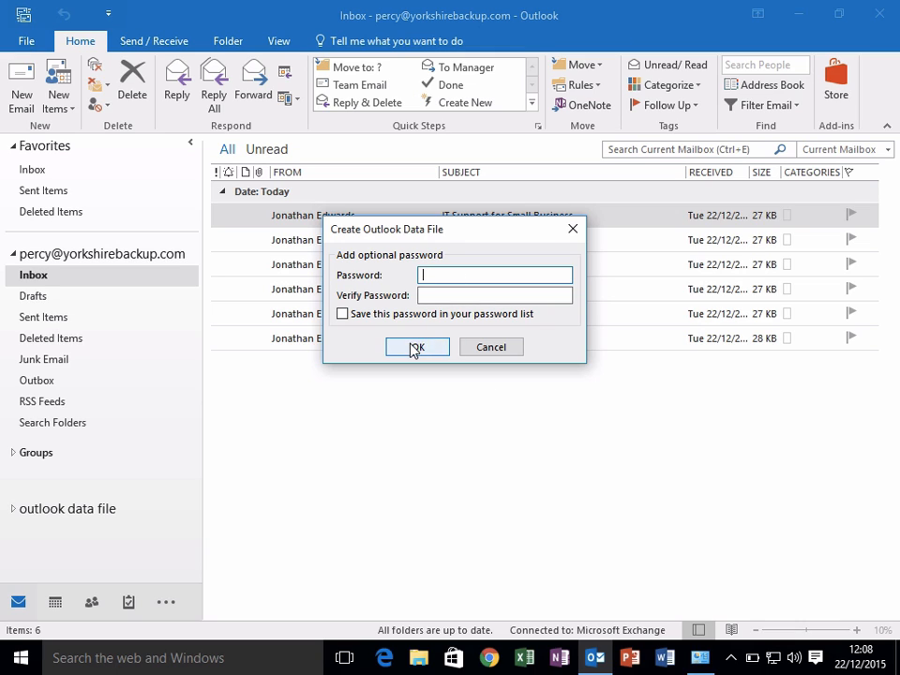
click(416, 347)
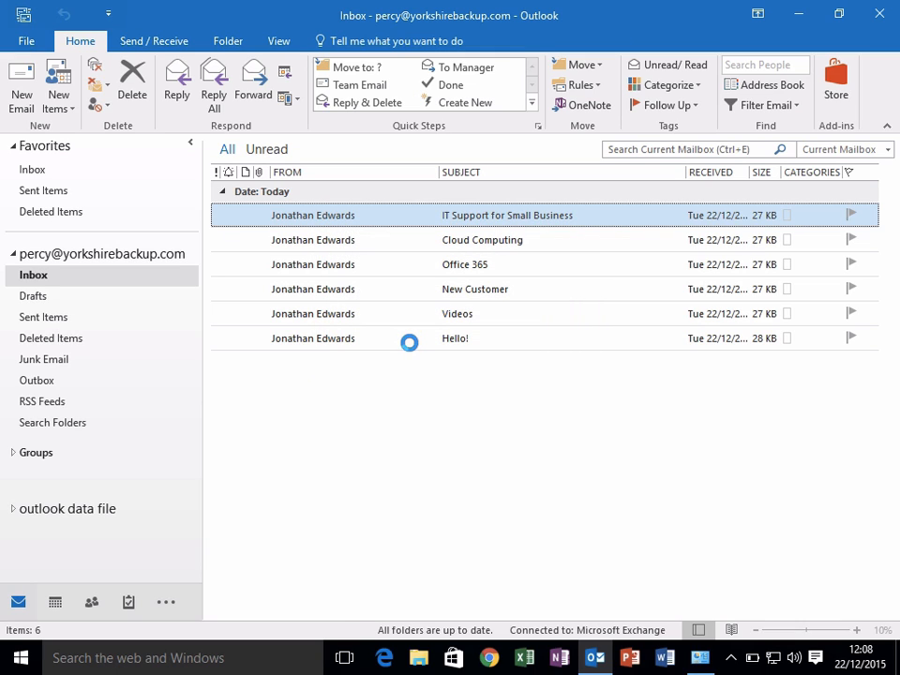
mouse_move(412, 337)
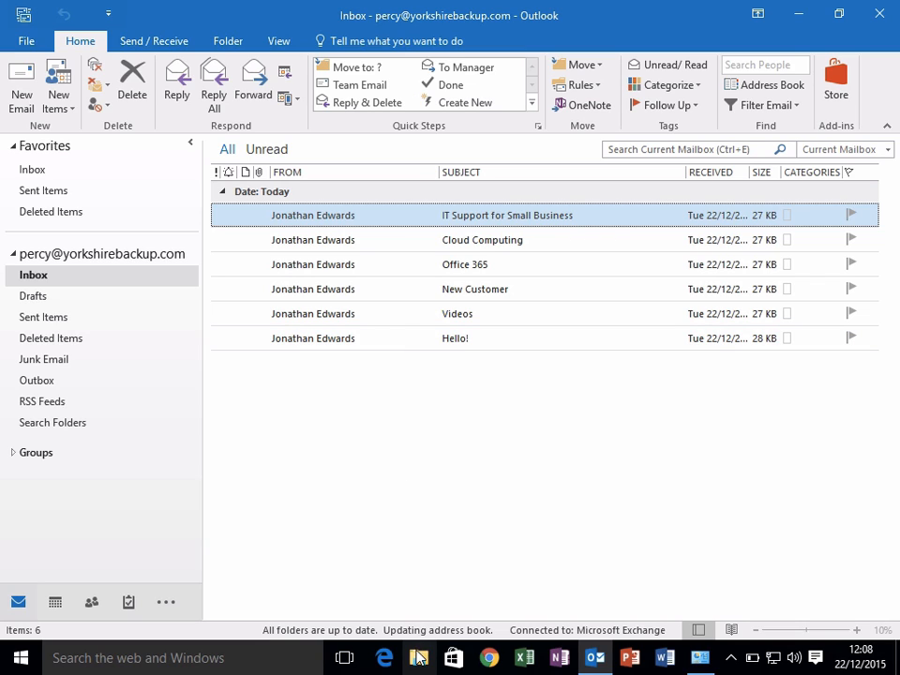
Locate the exported My Emails .pst file in the Documents folder
click(418, 656)
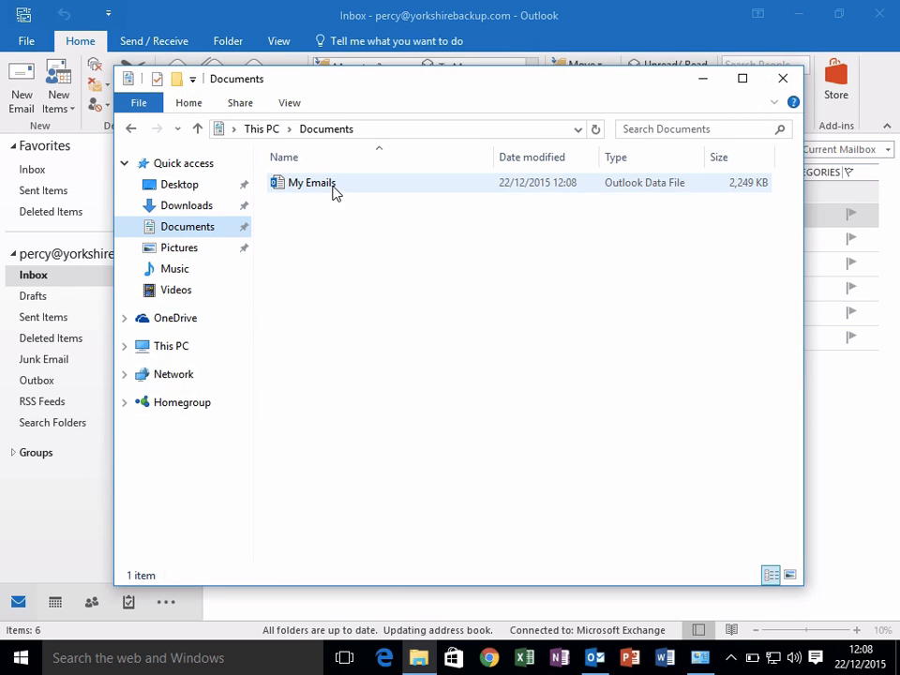
click(311, 182)
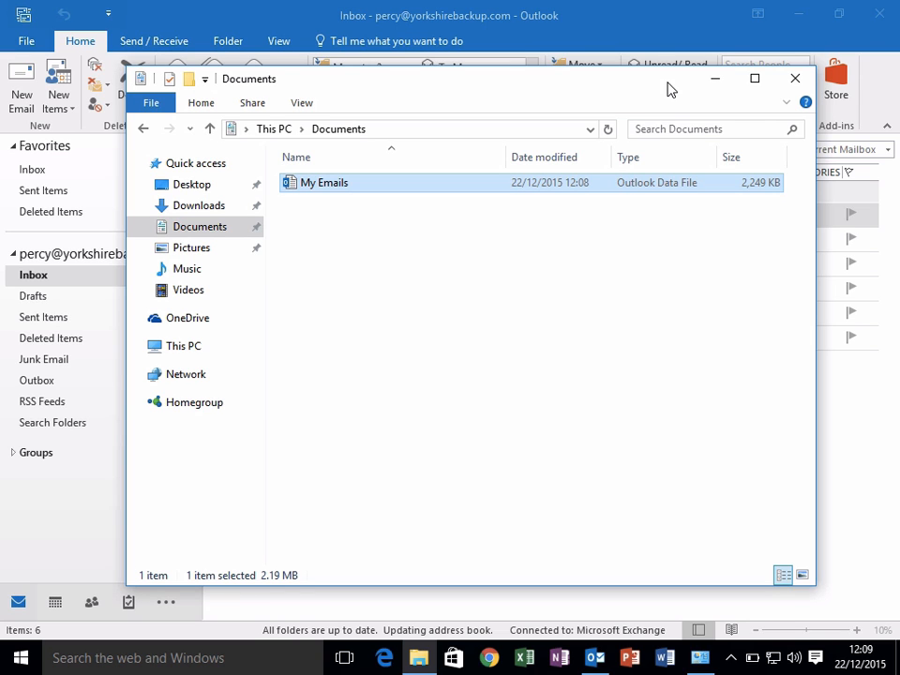
Close the Outlook window running the old mailbox profile
click(795, 79)
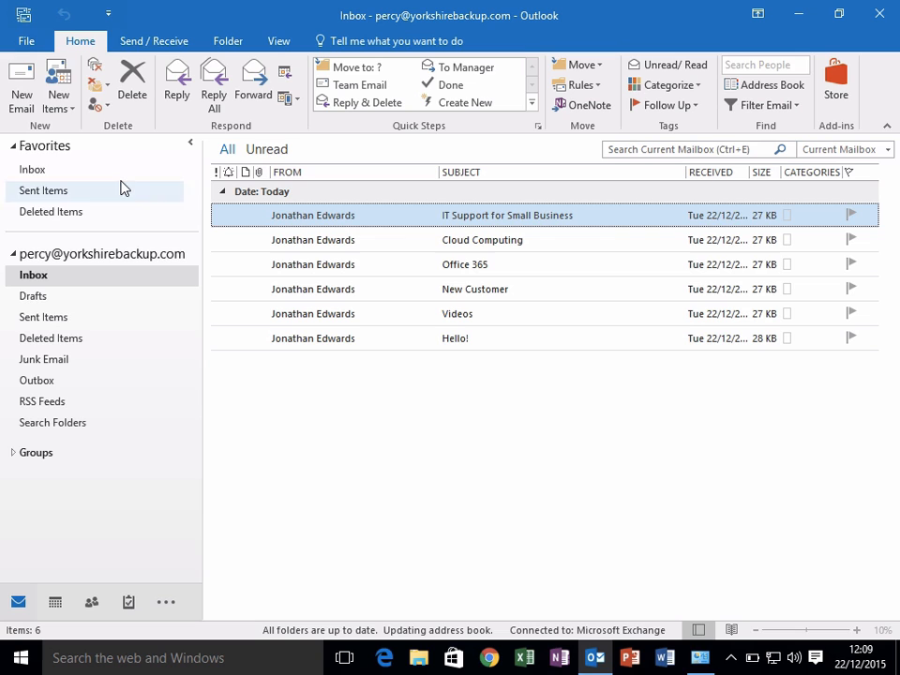
click(26, 42)
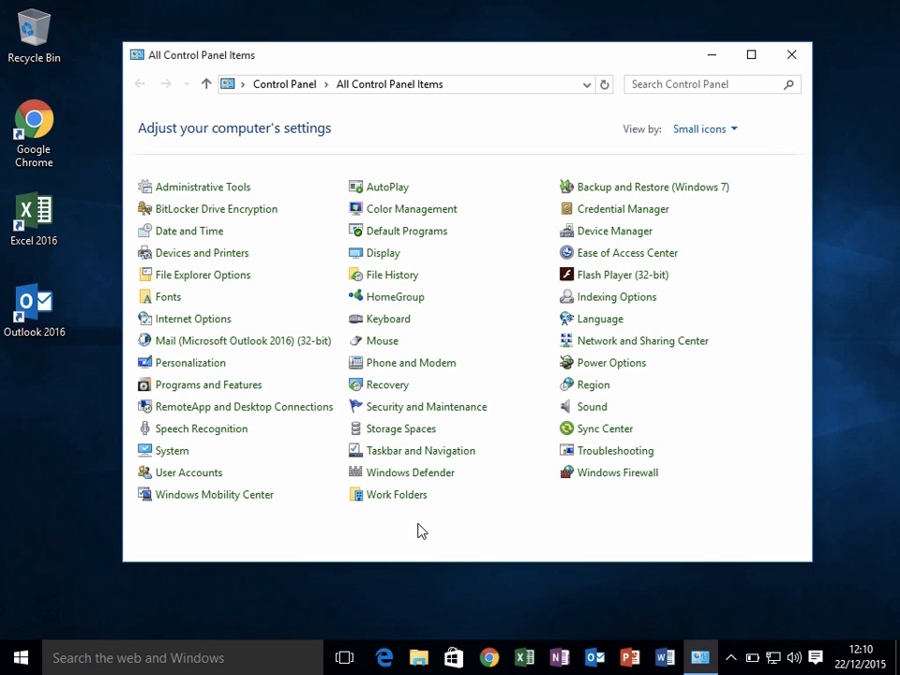
mouse_move(265, 341)
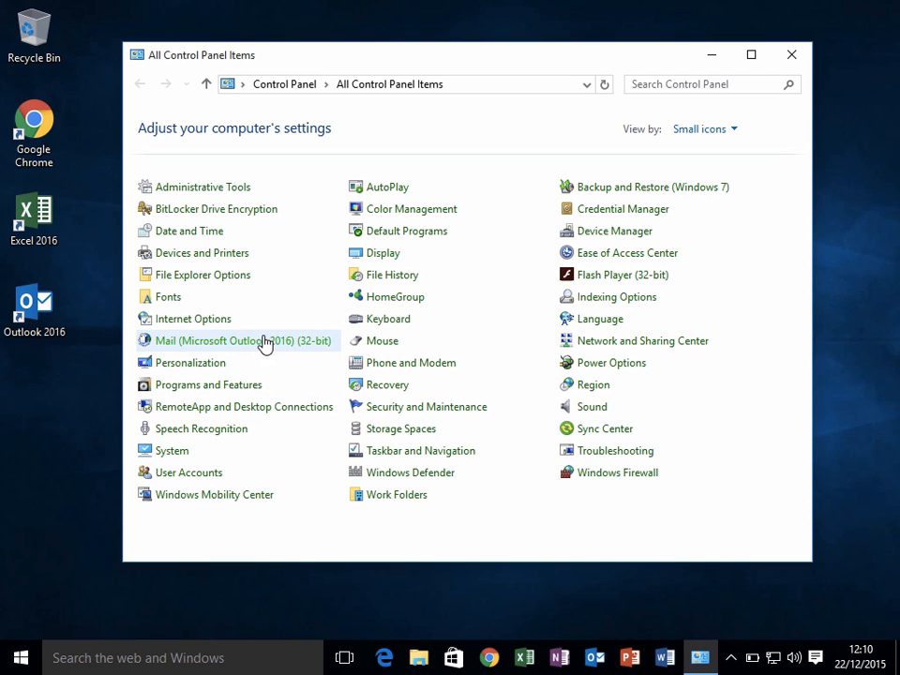
Set 'Always use this profile' to Office 365 Email in the Mail settings and apply it
click(240, 342)
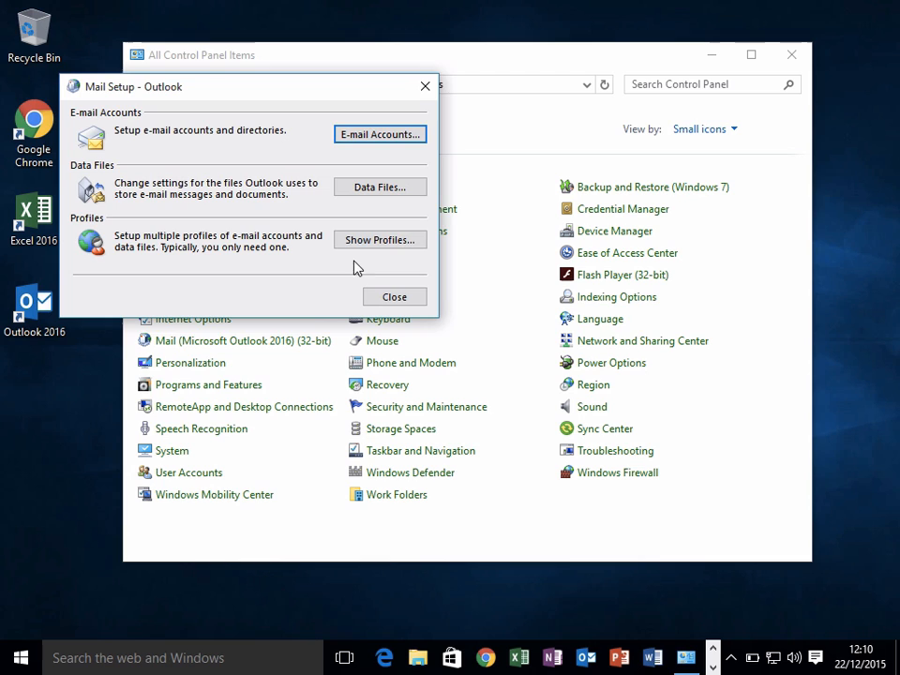
click(378, 240)
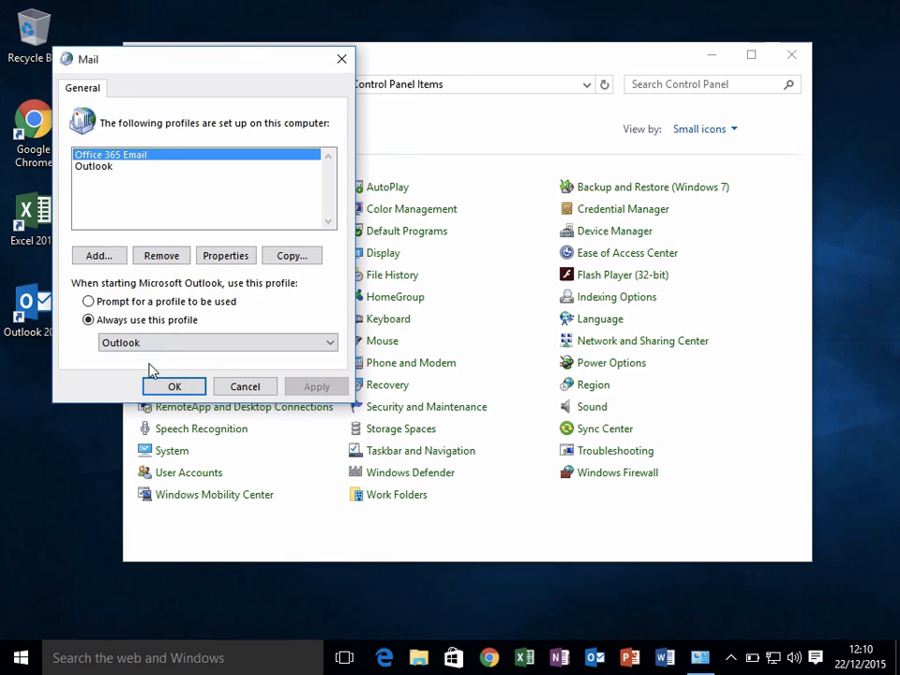
click(328, 342)
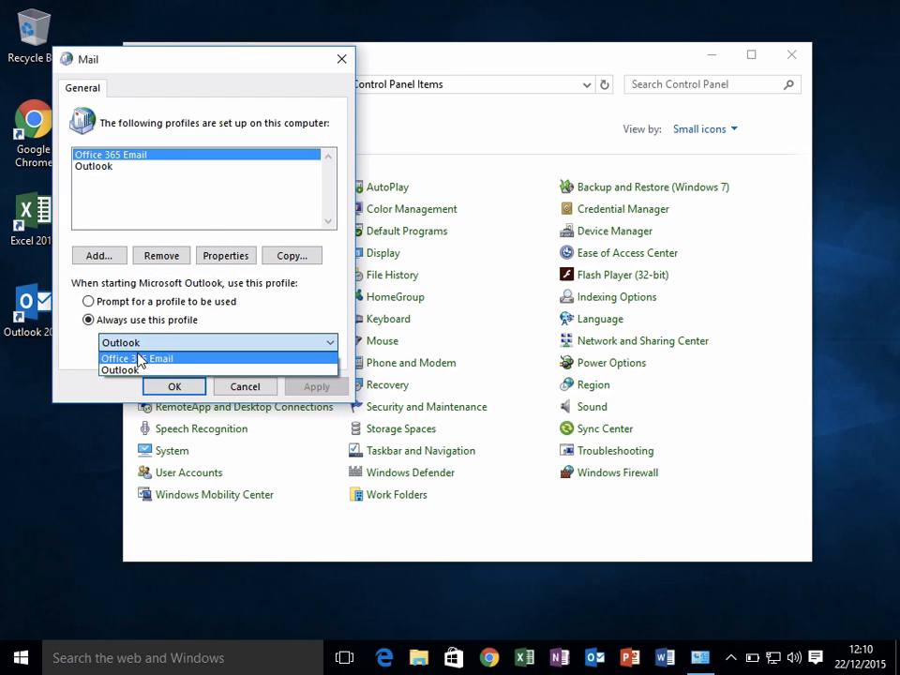
click(140, 358)
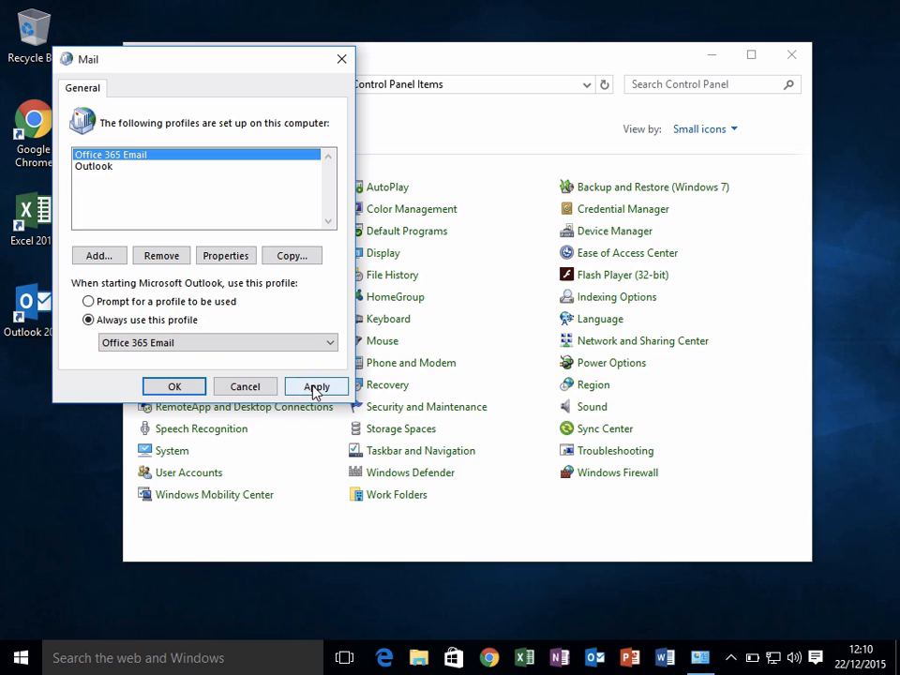
click(315, 386)
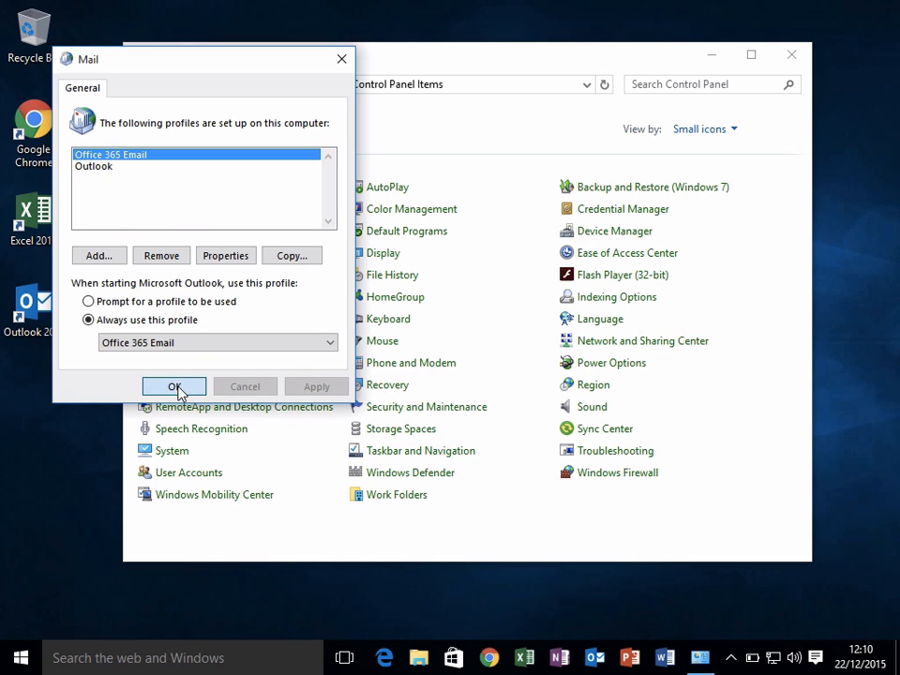
click(175, 387)
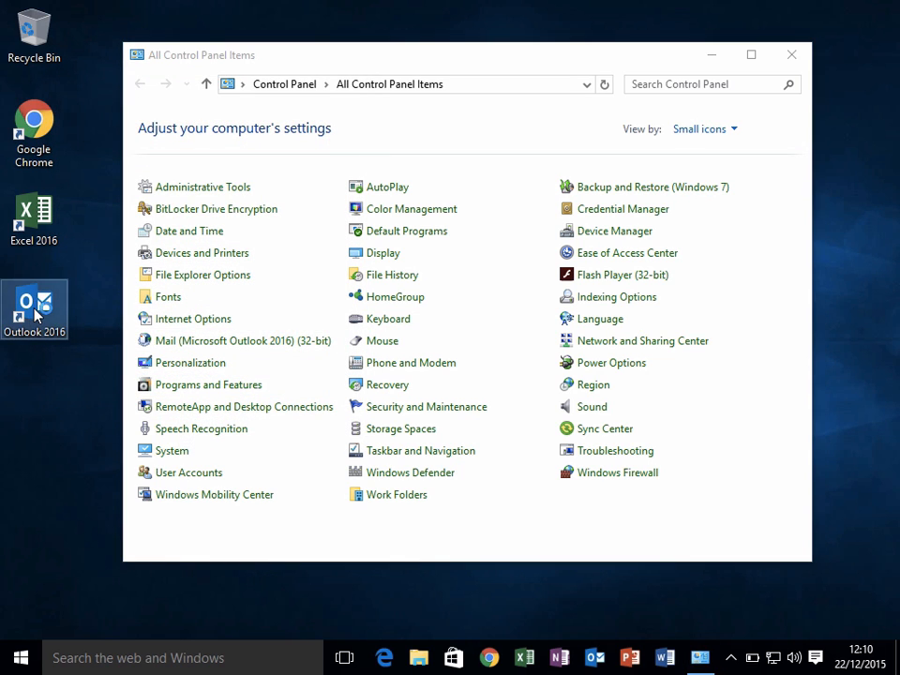
Launch Outlook with the Office 365 Email profile and show its empty Inbox
double_click(34, 311)
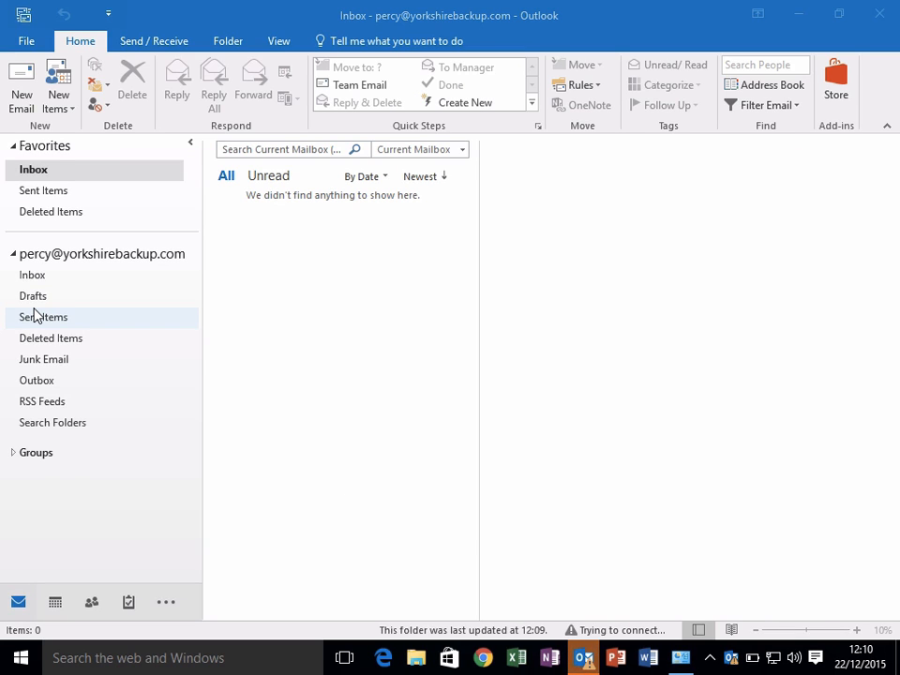
click(34, 274)
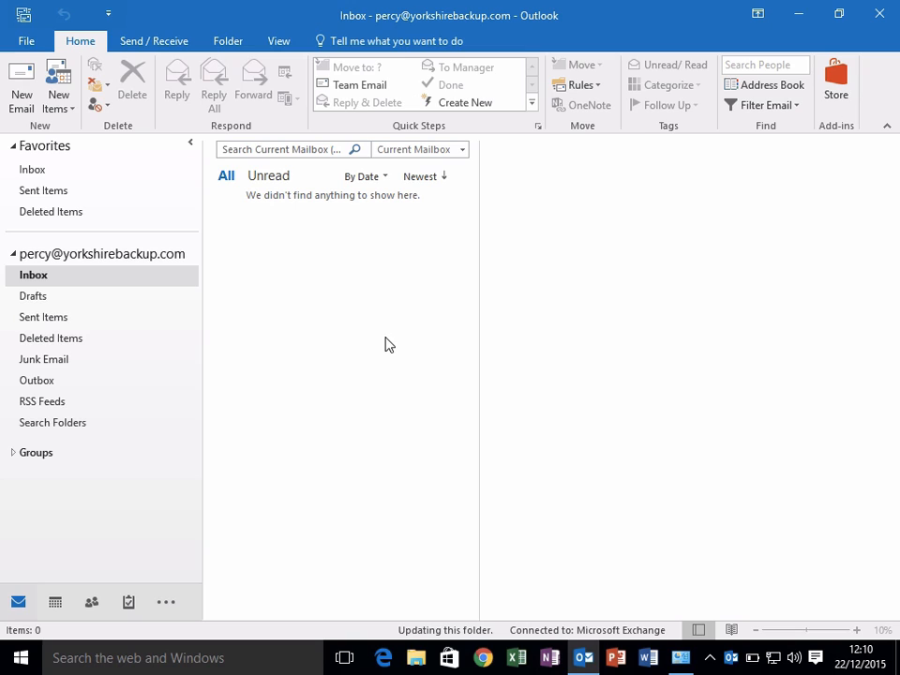
mouse_move(382, 446)
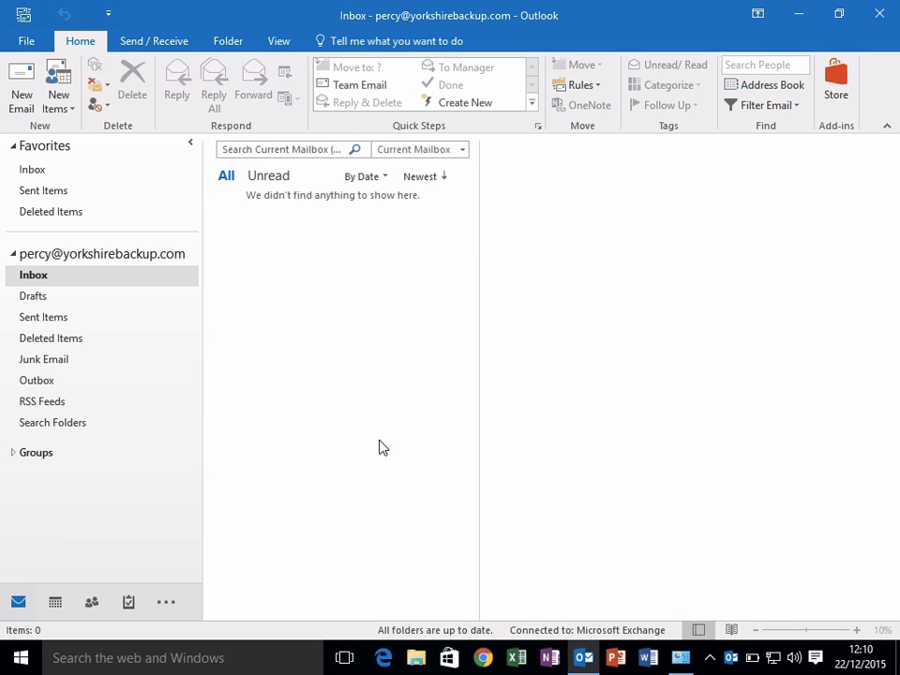
Start the Import/Export wizard set to import from an Outlook Data File (.pst)
click(26, 41)
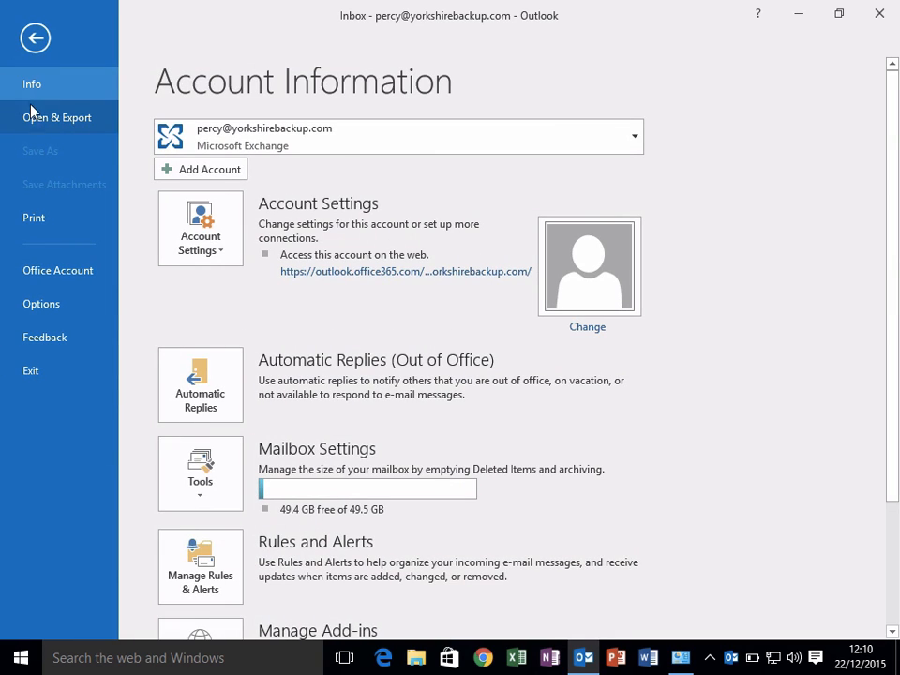
click(57, 116)
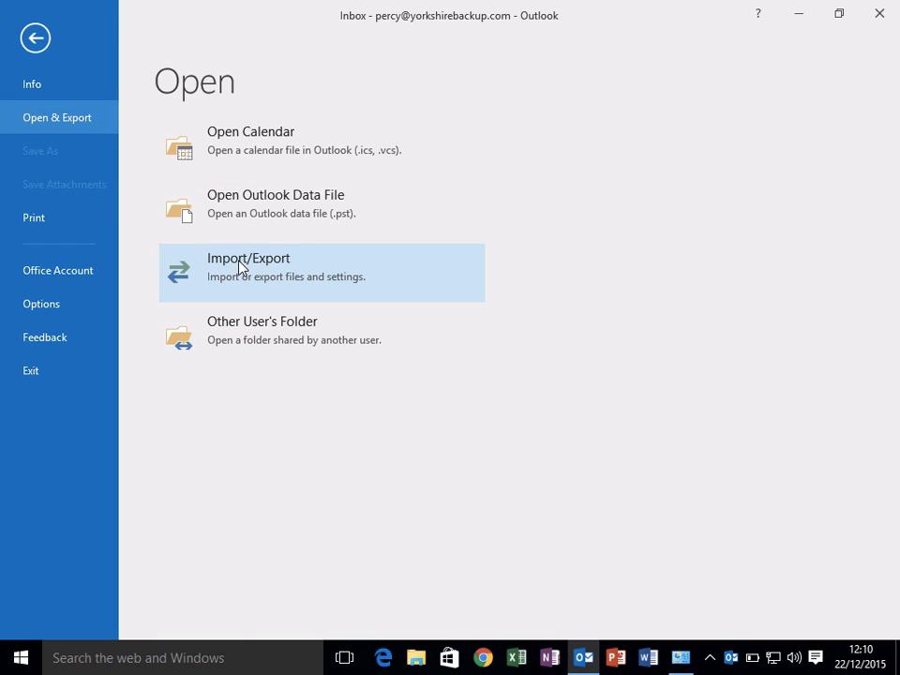
click(248, 266)
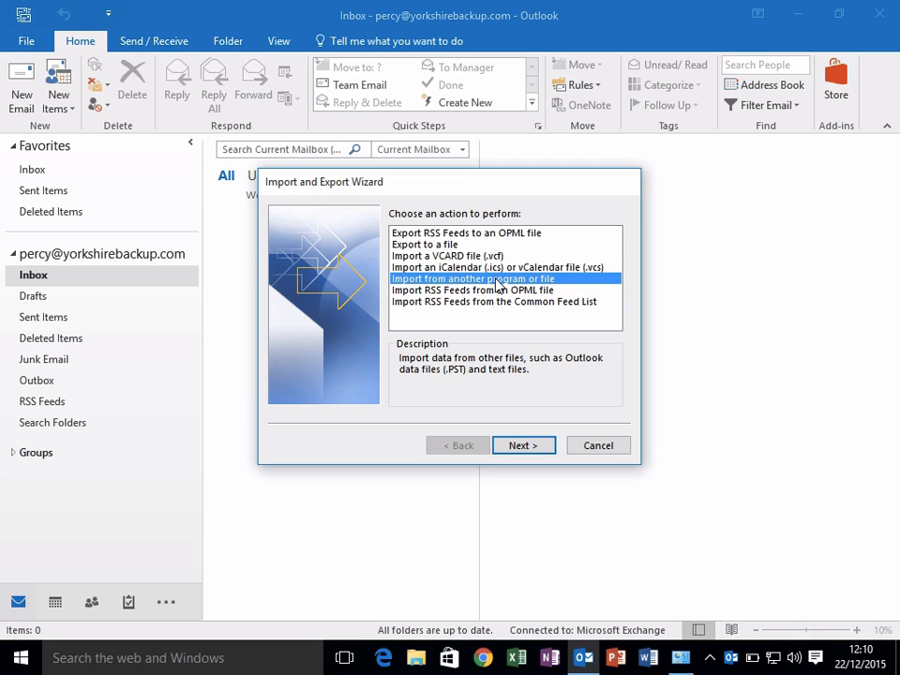
click(523, 445)
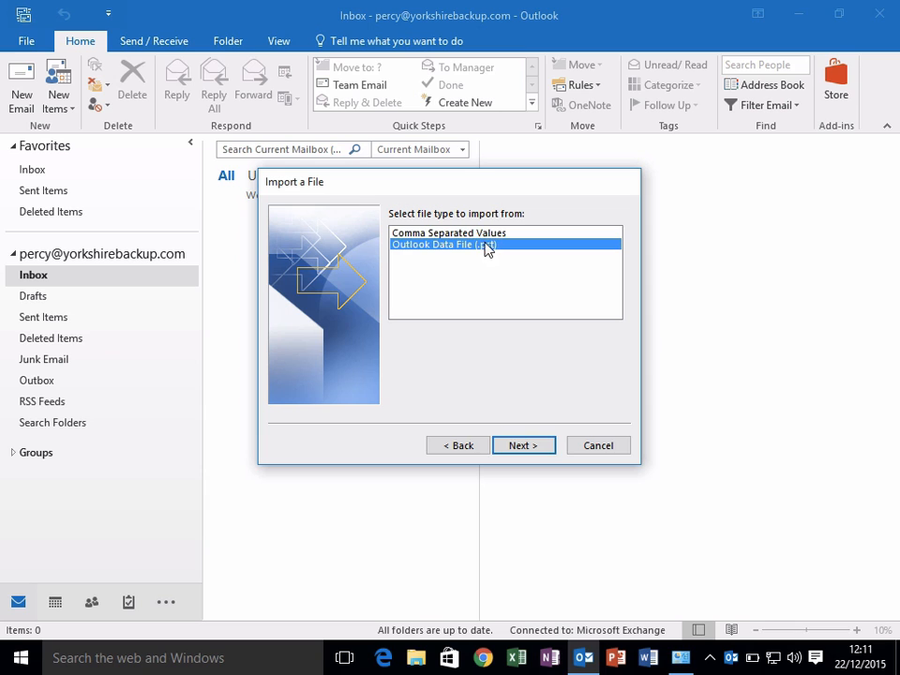
click(524, 444)
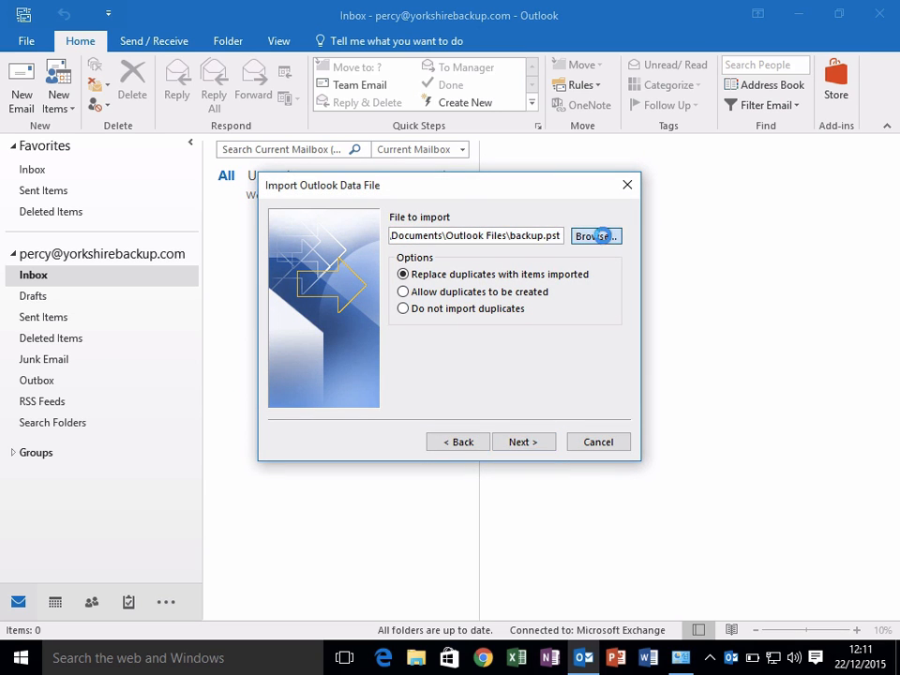
Select the My Emails data file in Documents as the file to import
click(594, 236)
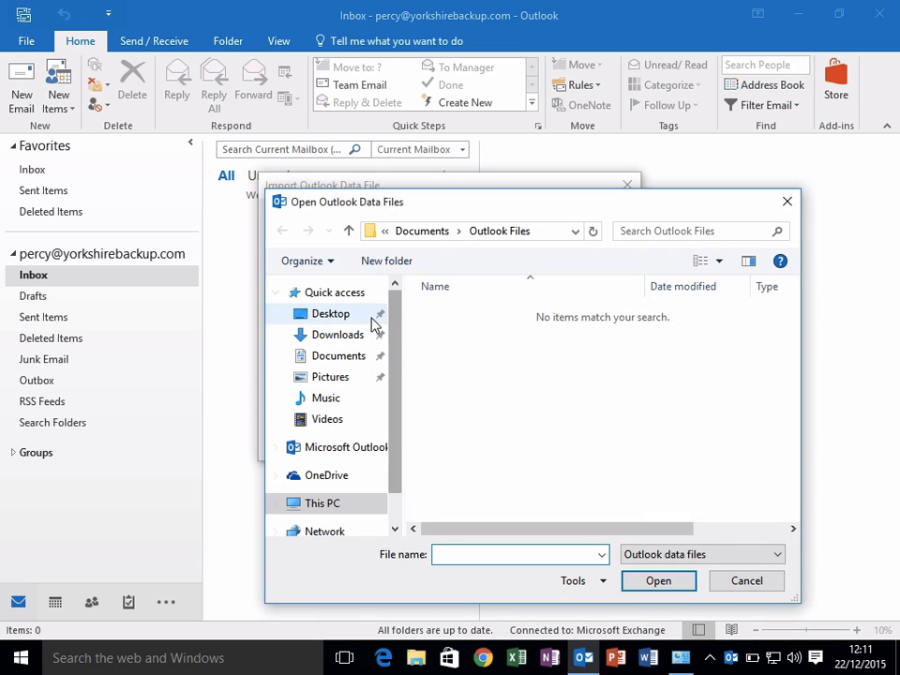
click(337, 356)
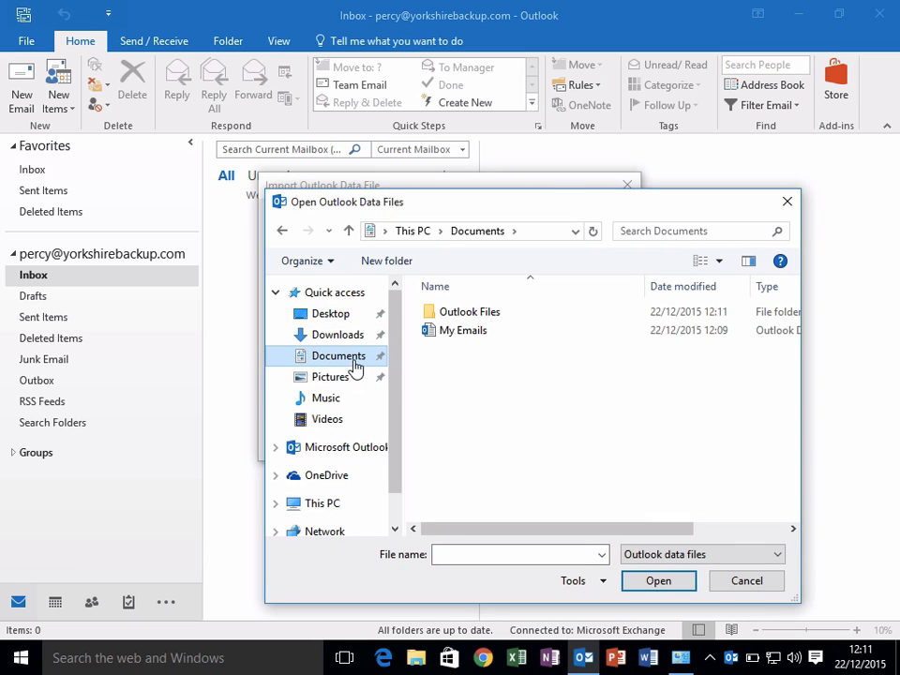
click(462, 330)
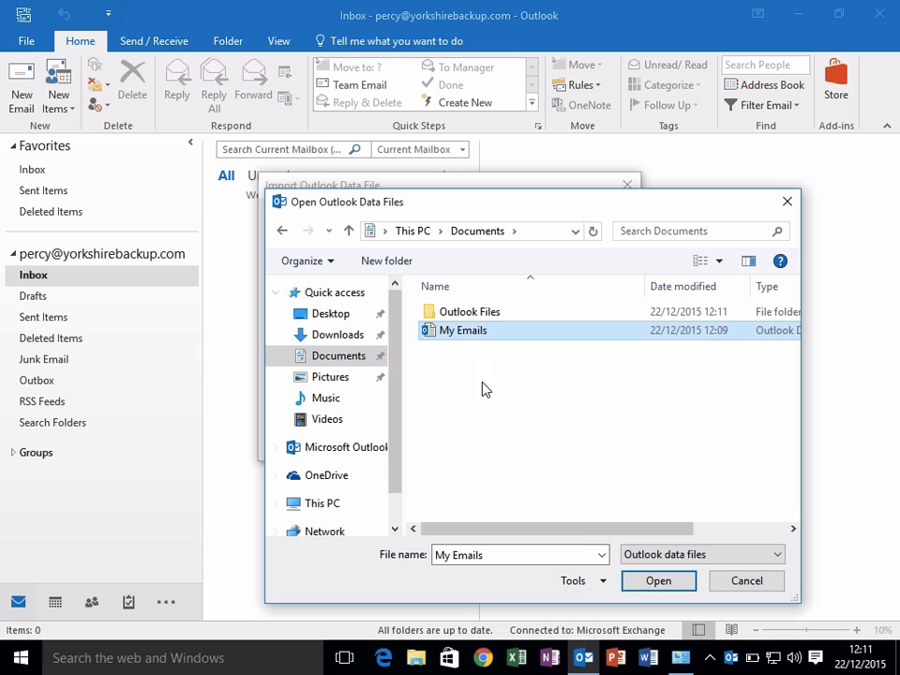
click(658, 581)
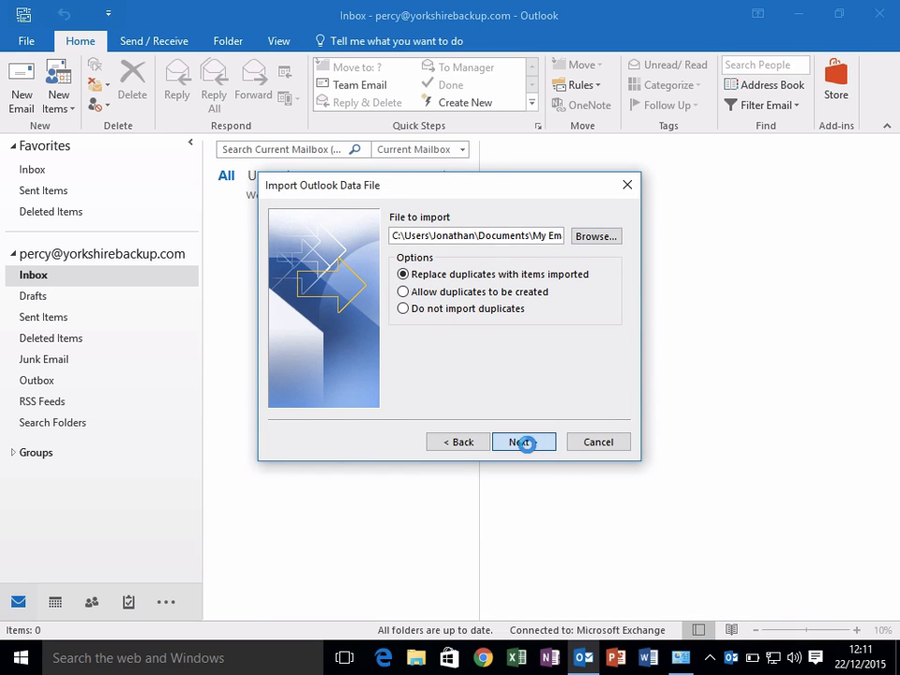
Import the .pst items into the same folders of the Office 365 mailbox and finish
click(523, 442)
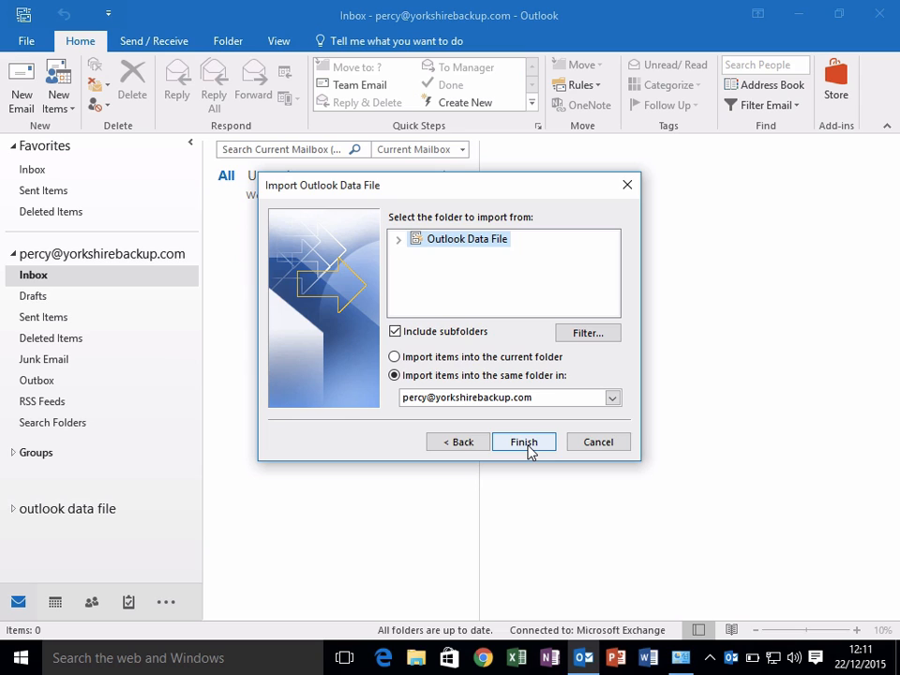
click(523, 442)
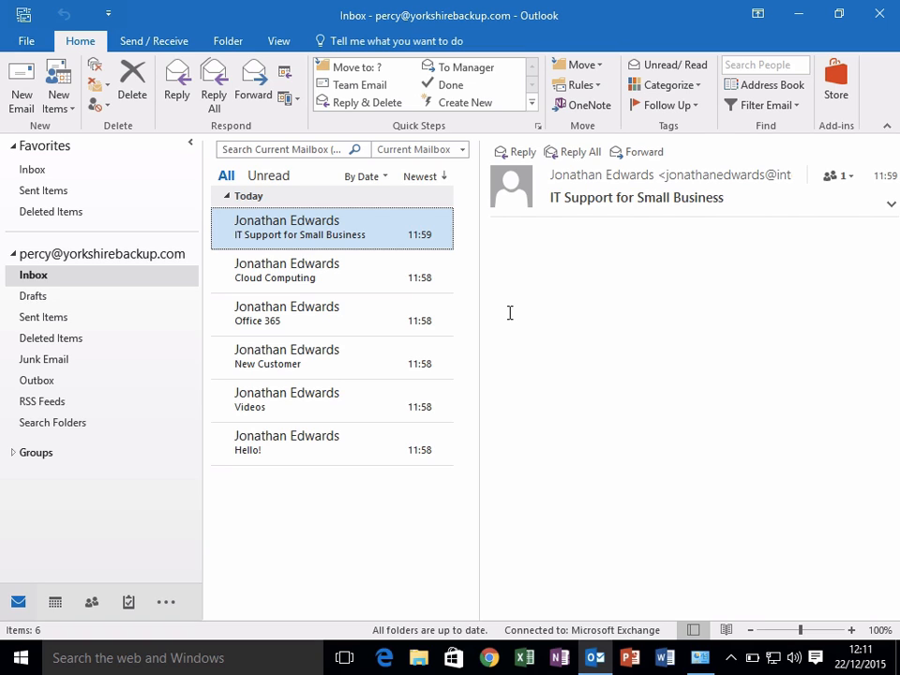
mouse_move(453, 492)
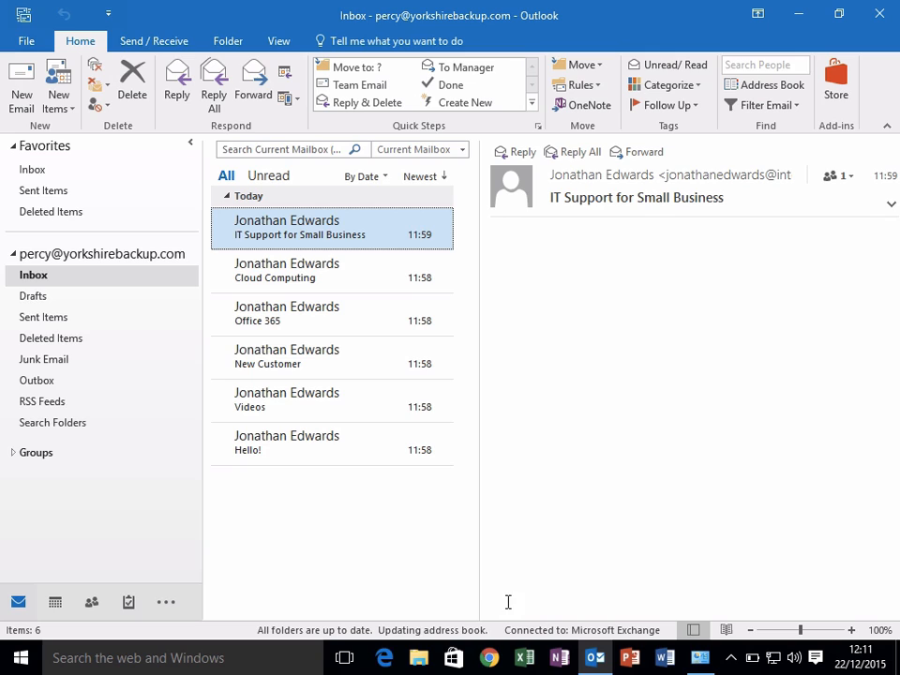
mouse_move(451, 573)
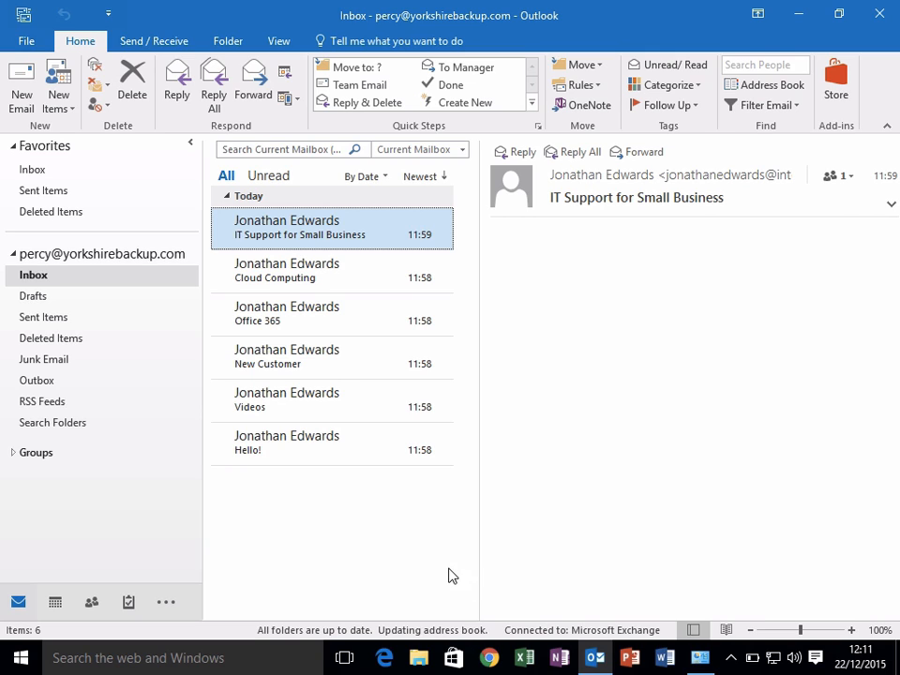